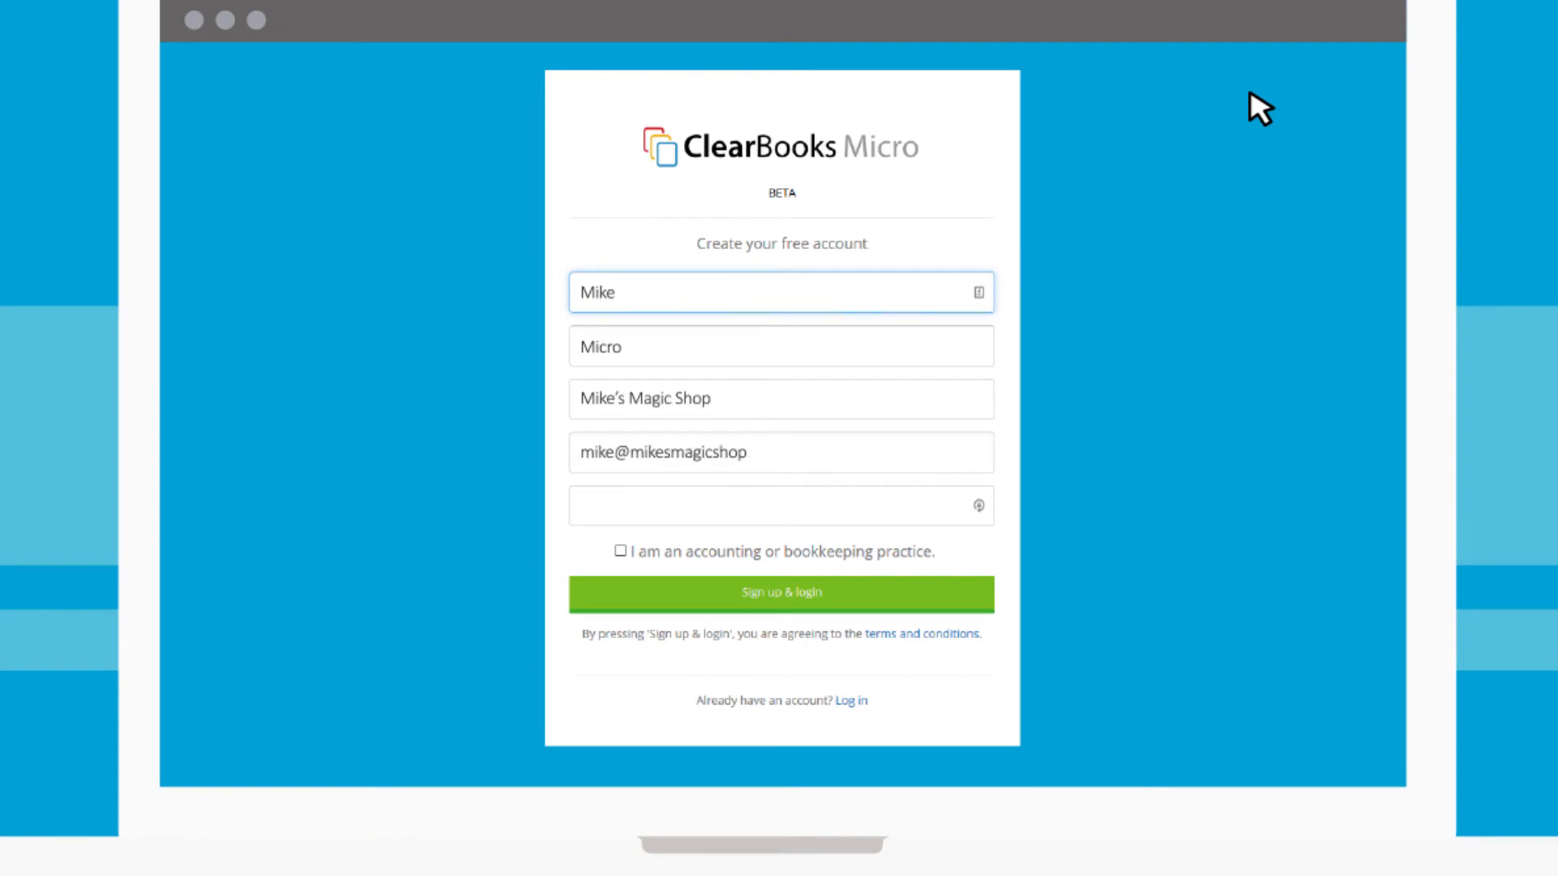
On the Expenditure sheet, enter 'Shop Rental' as the MAGIC SHOP RENT row's details
{"action": "left_click", "coordinate": [780, 592]}
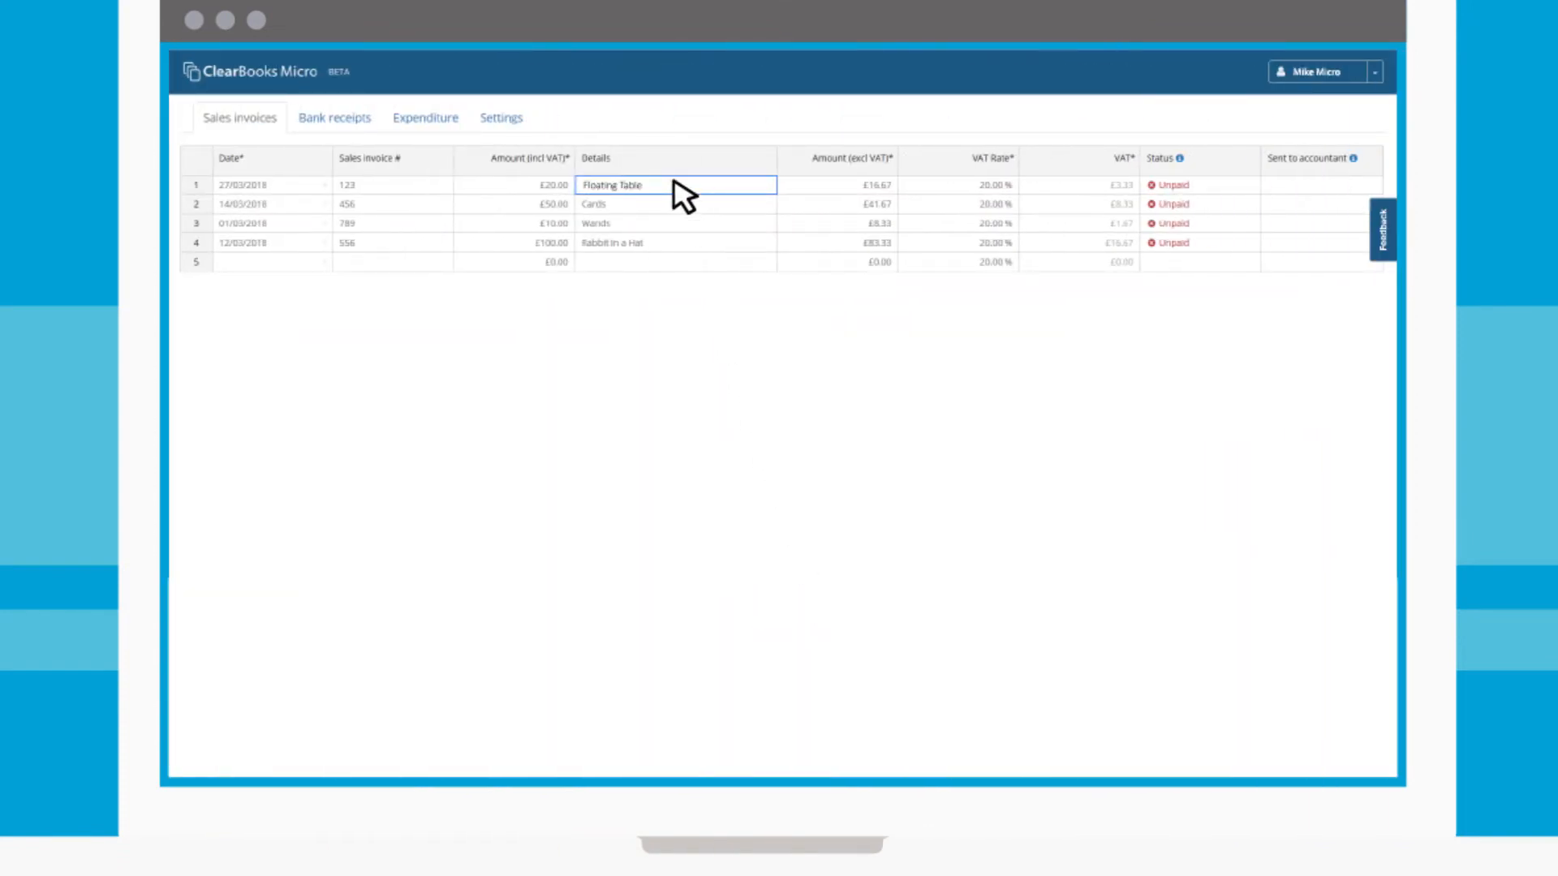
{"action": "left_click", "coordinate": [335, 117]}
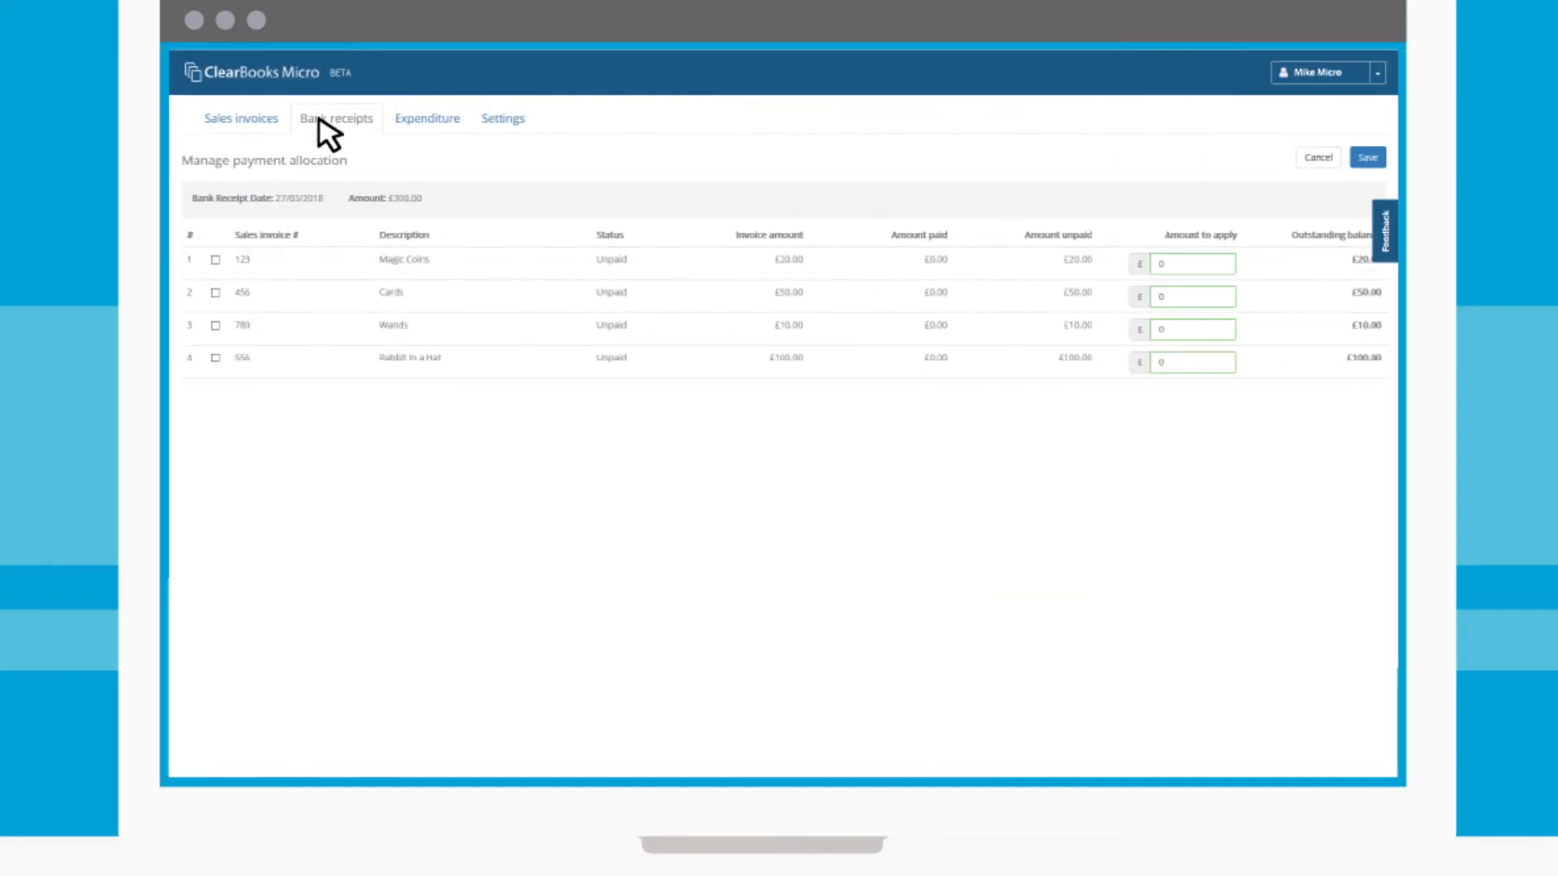
{"action": "left_click", "coordinate": [215, 260]}
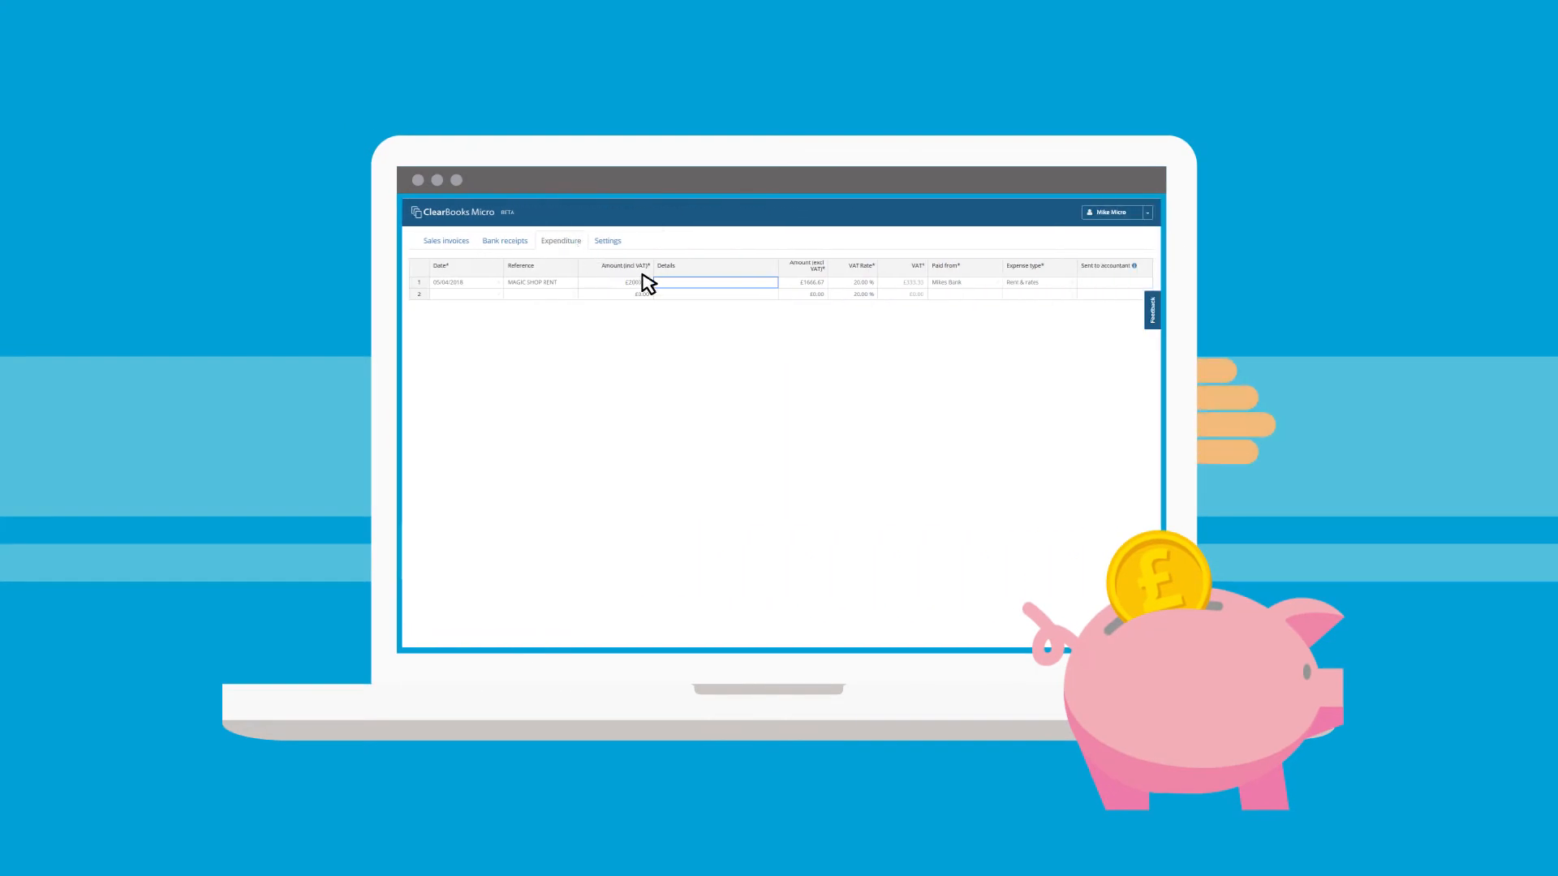
{"action": "type", "text": "Shop Rental"}
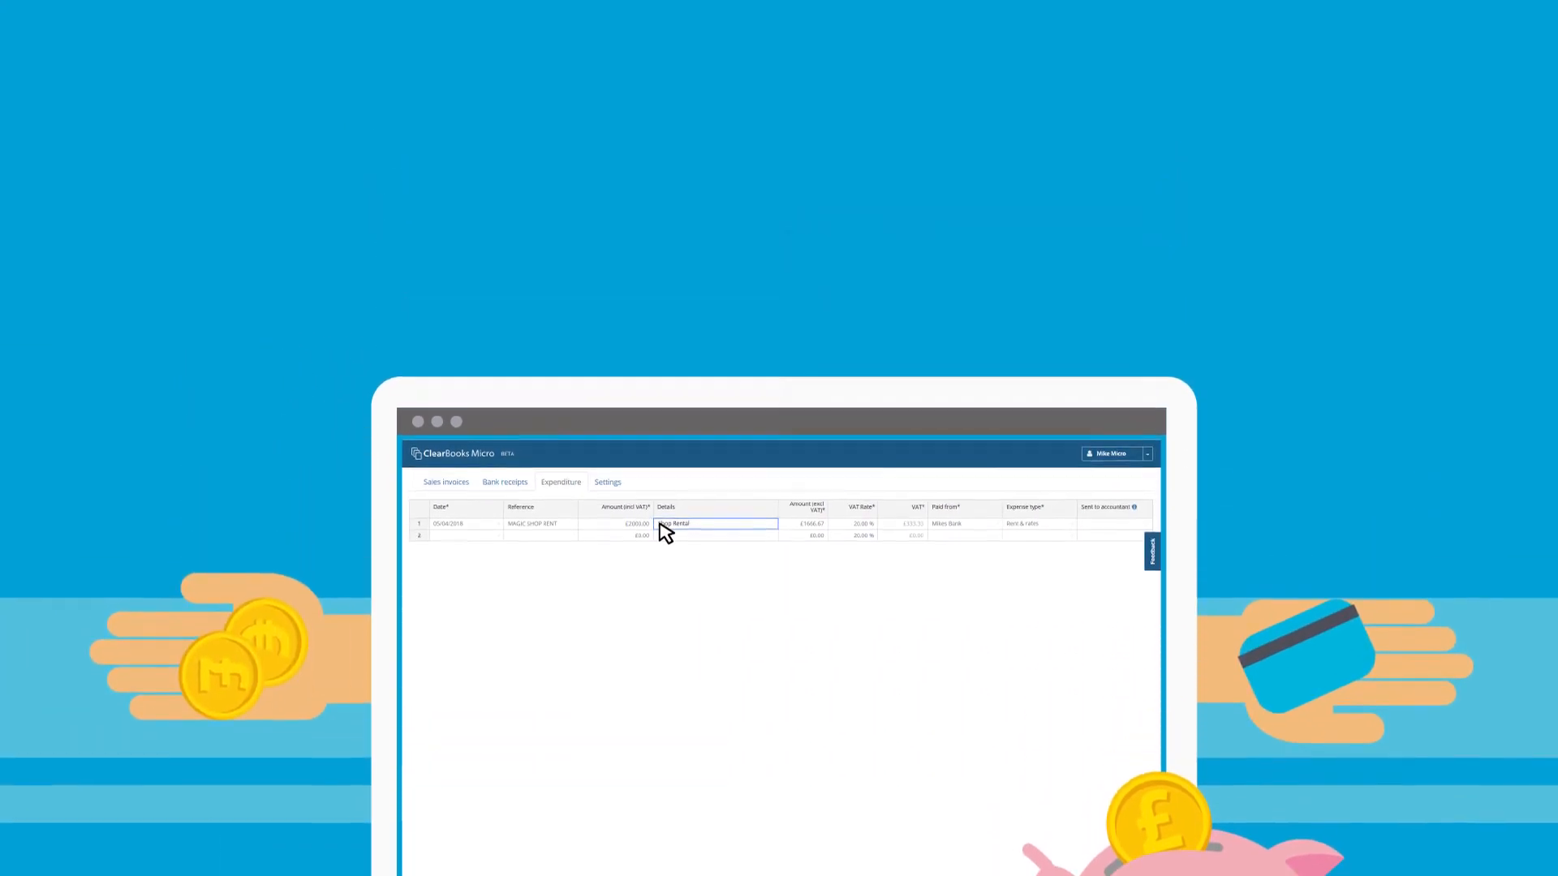